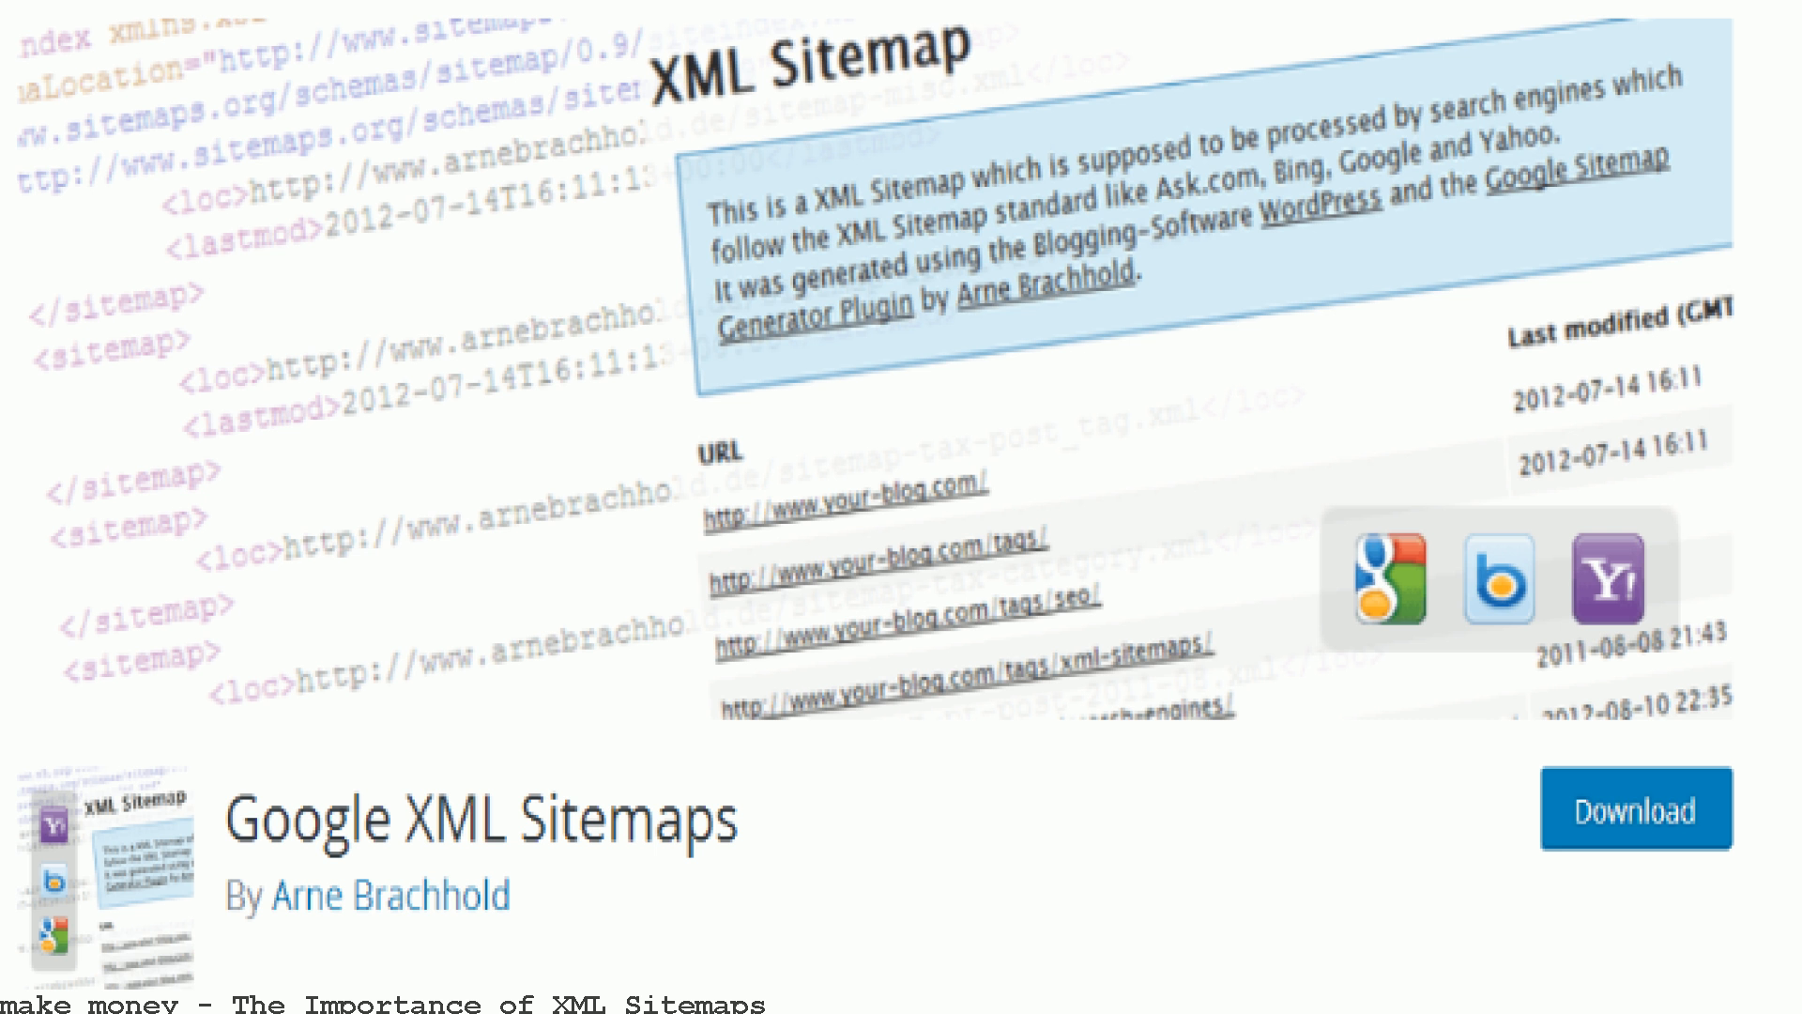
pyautogui.scroll(-3)
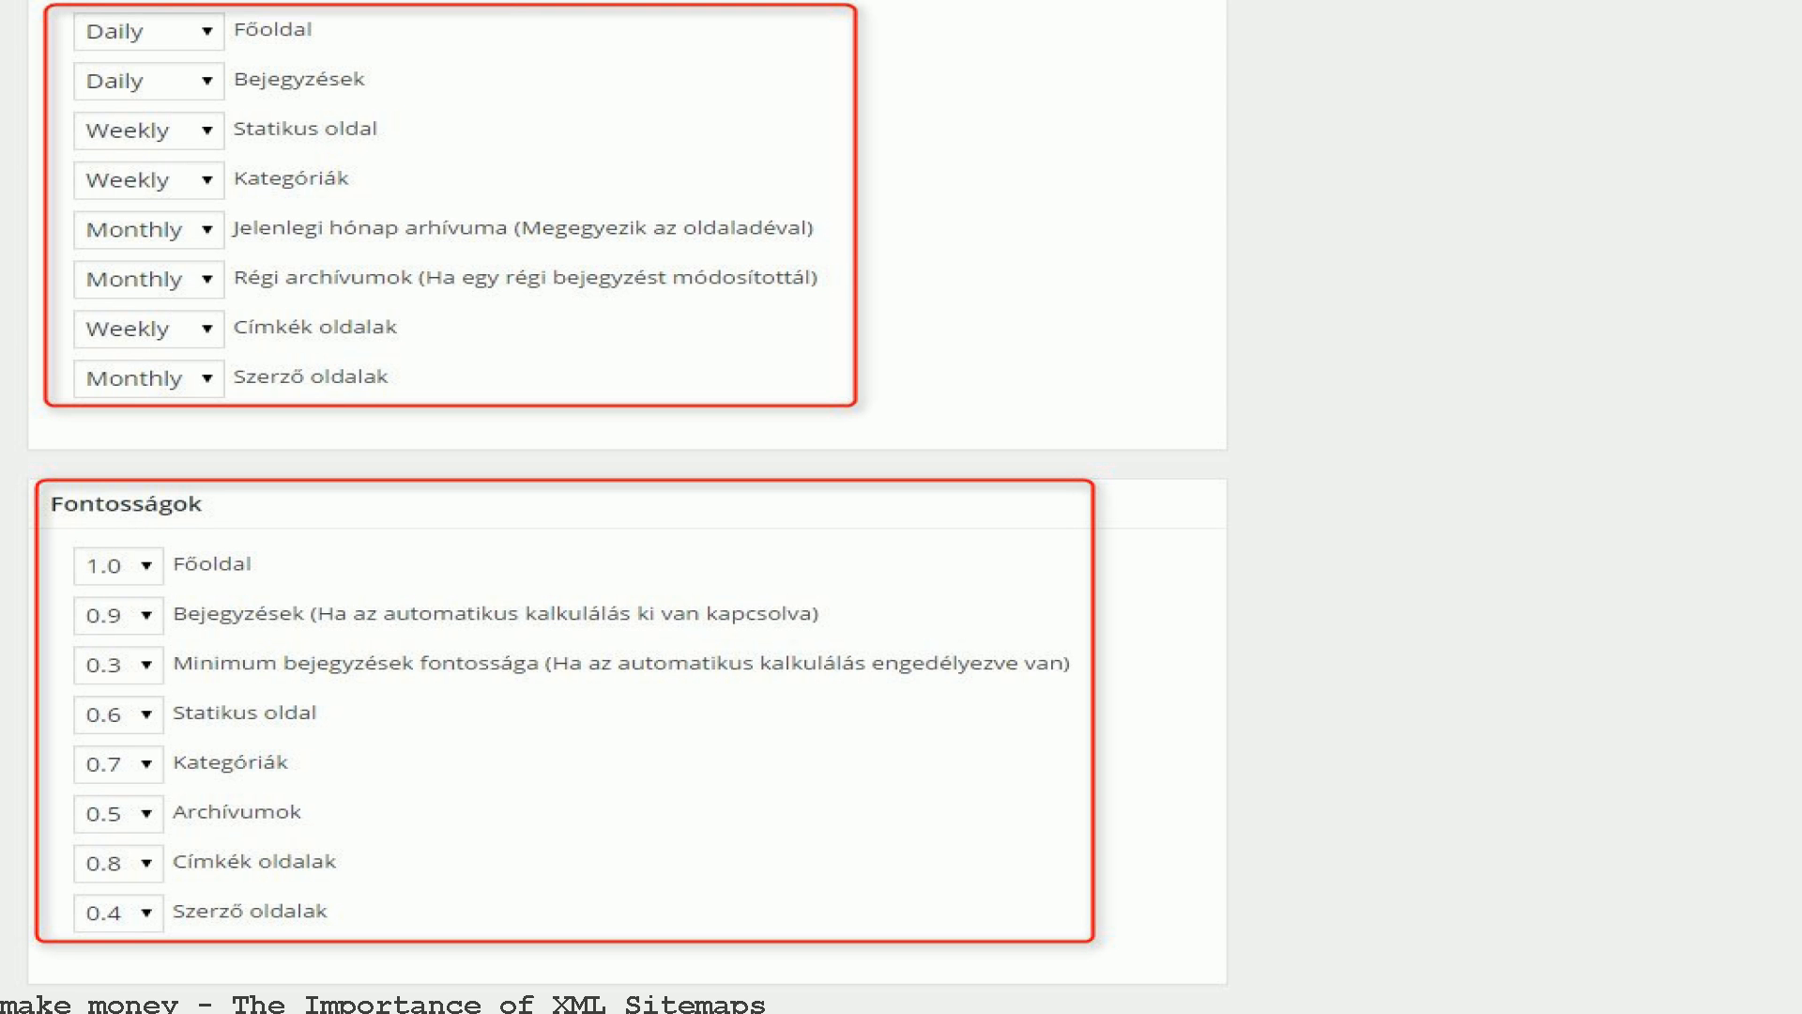